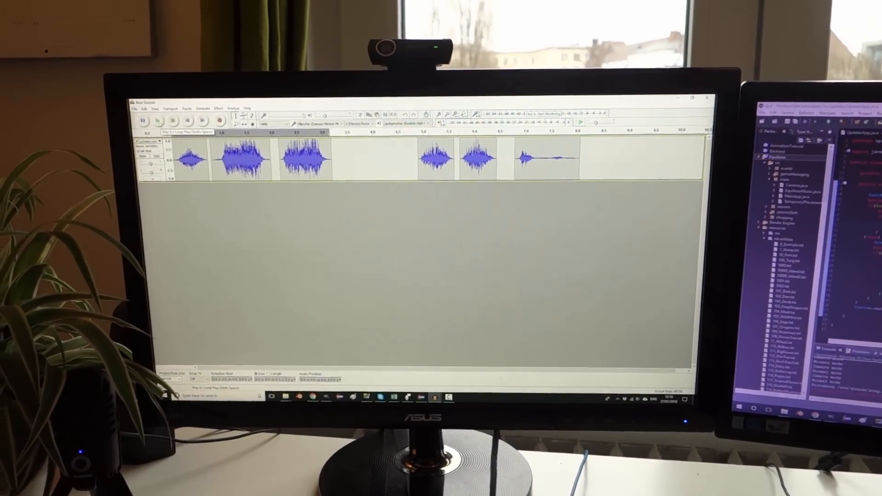
left_click(145, 120)
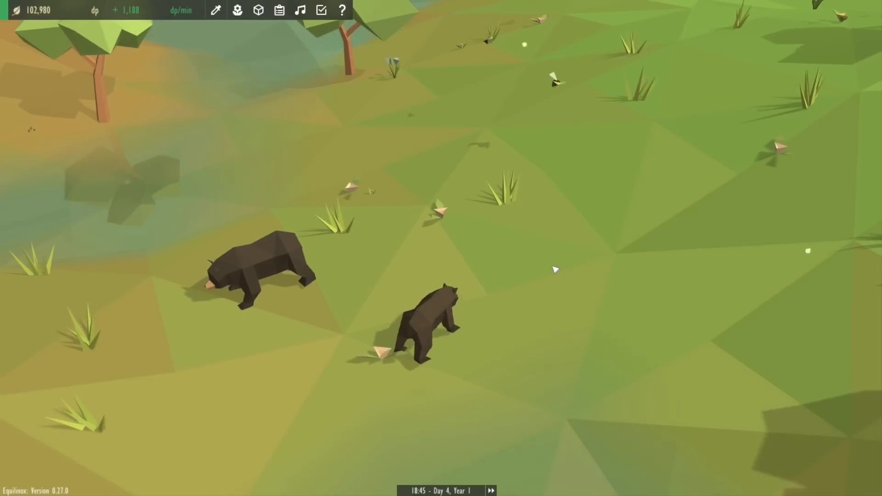
mouse_move(651, 184)
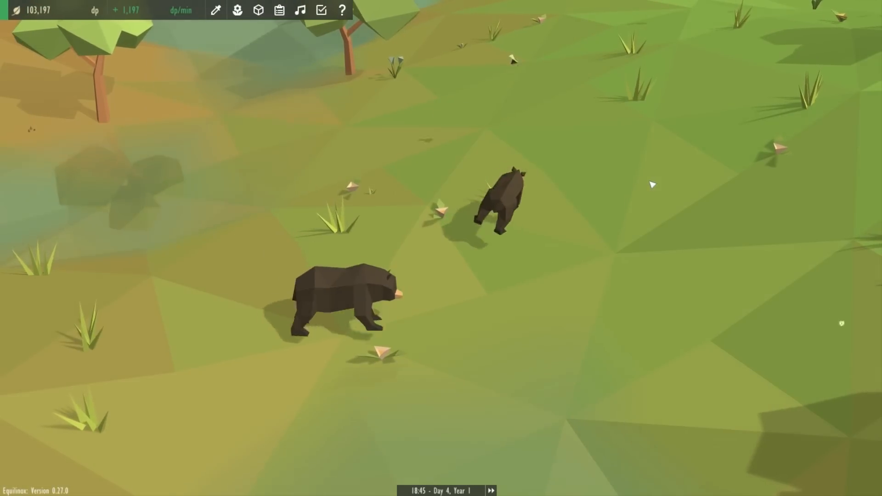